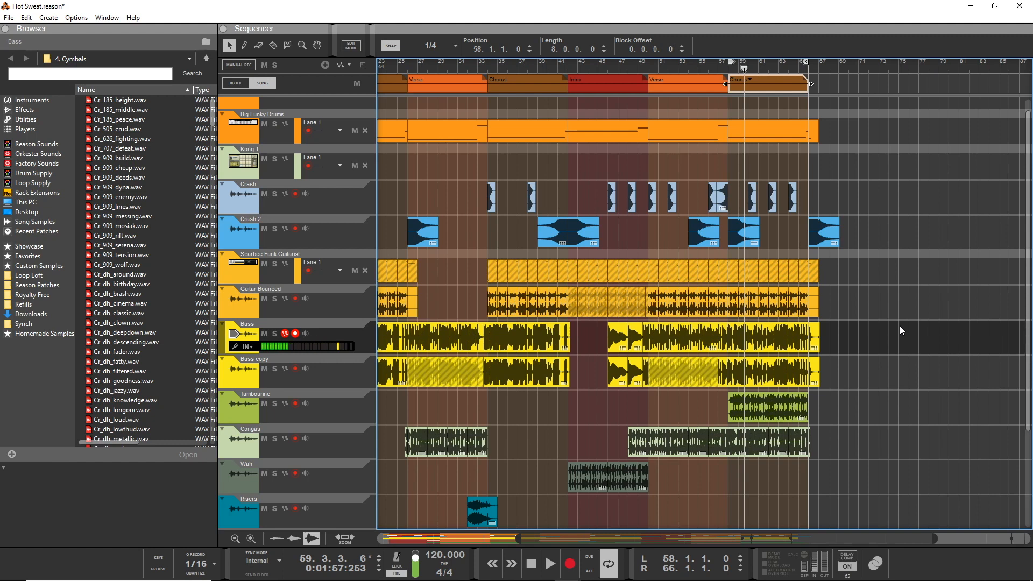
mouse_move(716, 71)
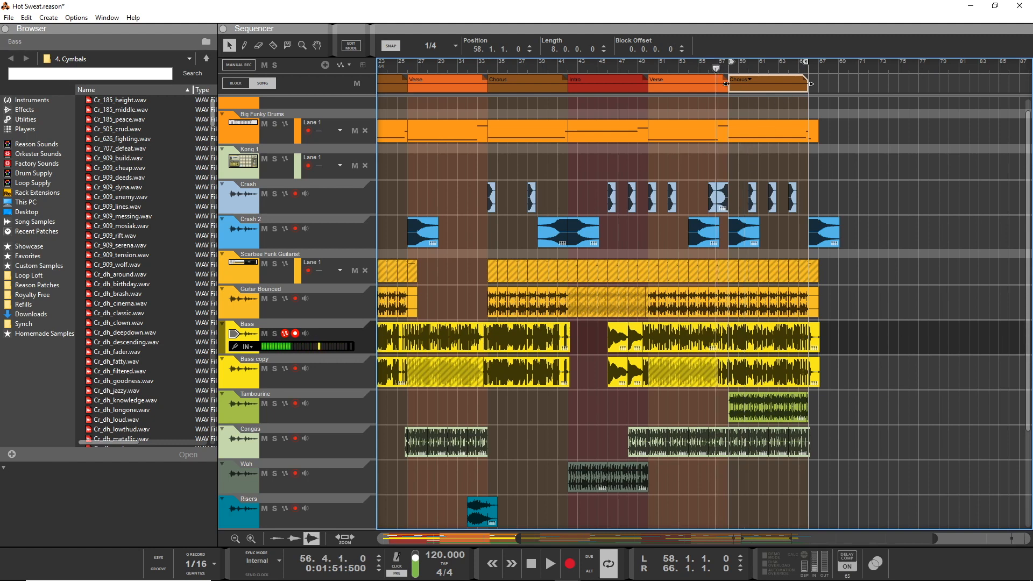
Place a copy of a Crash 2 cymbal clip at the start of the final Chorus.
left_click(549, 564)
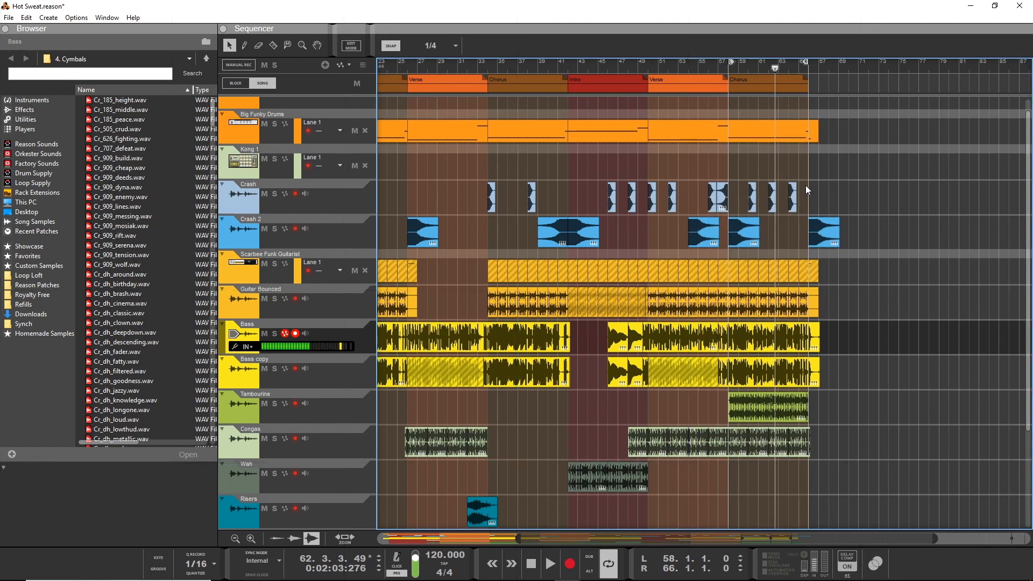
mouse_move(772, 170)
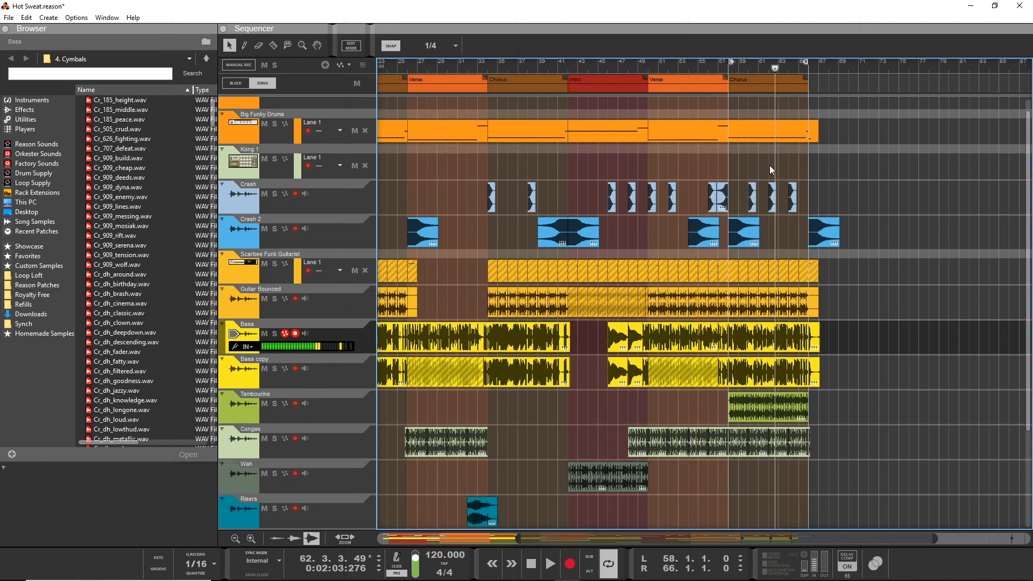
mouse_move(828, 203)
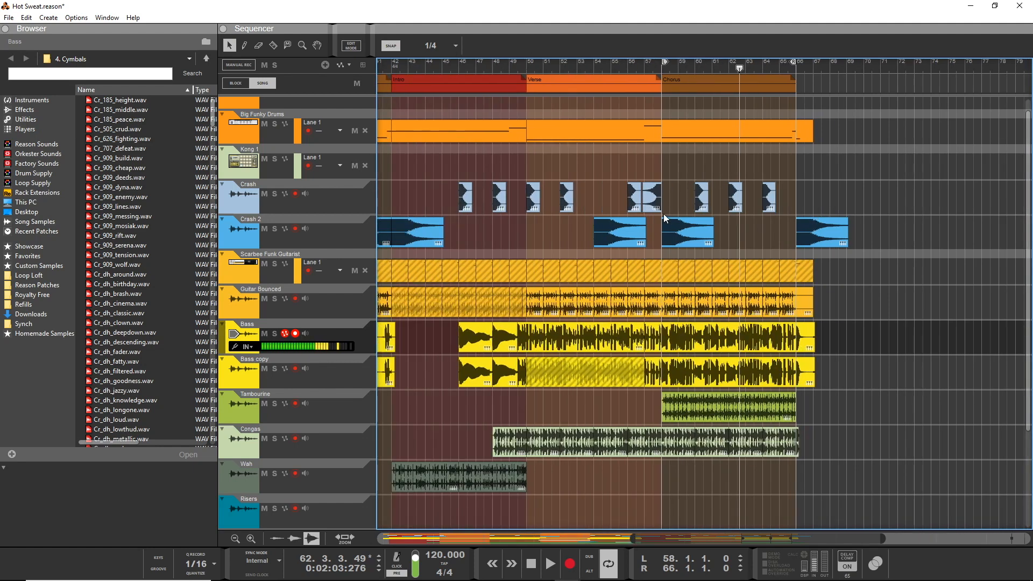
mouse_move(674, 211)
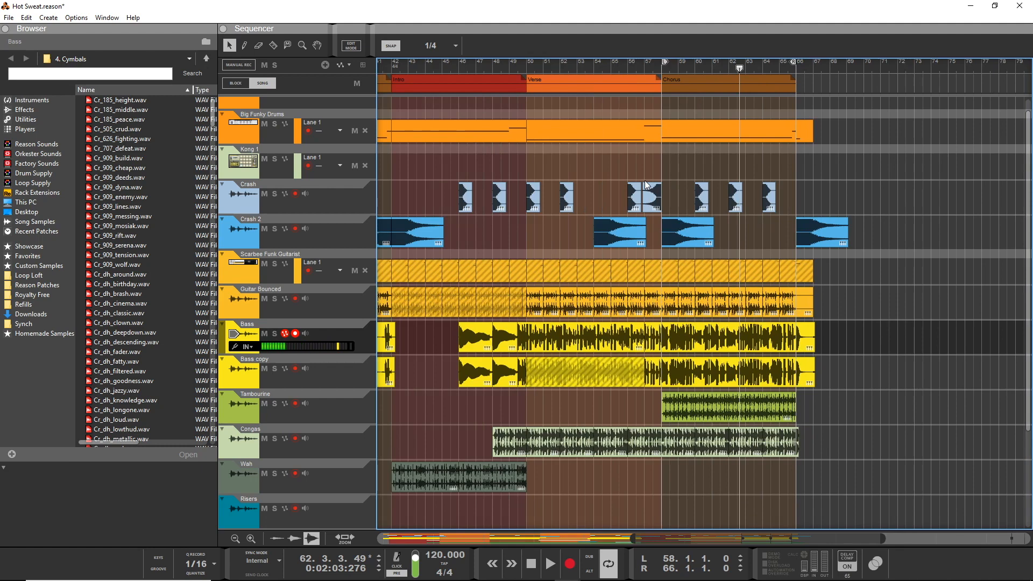
mouse_move(789, 164)
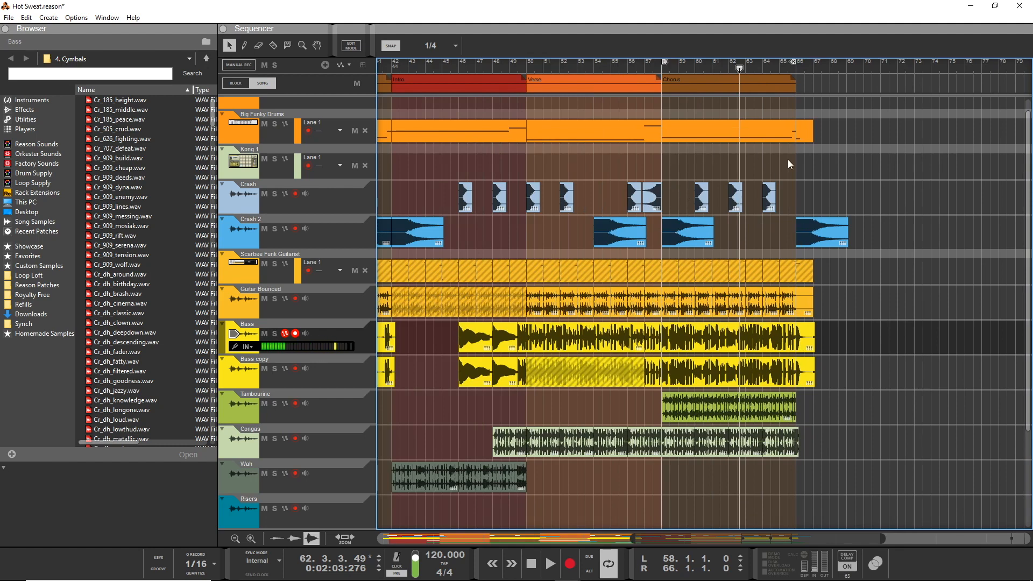
mouse_move(776, 196)
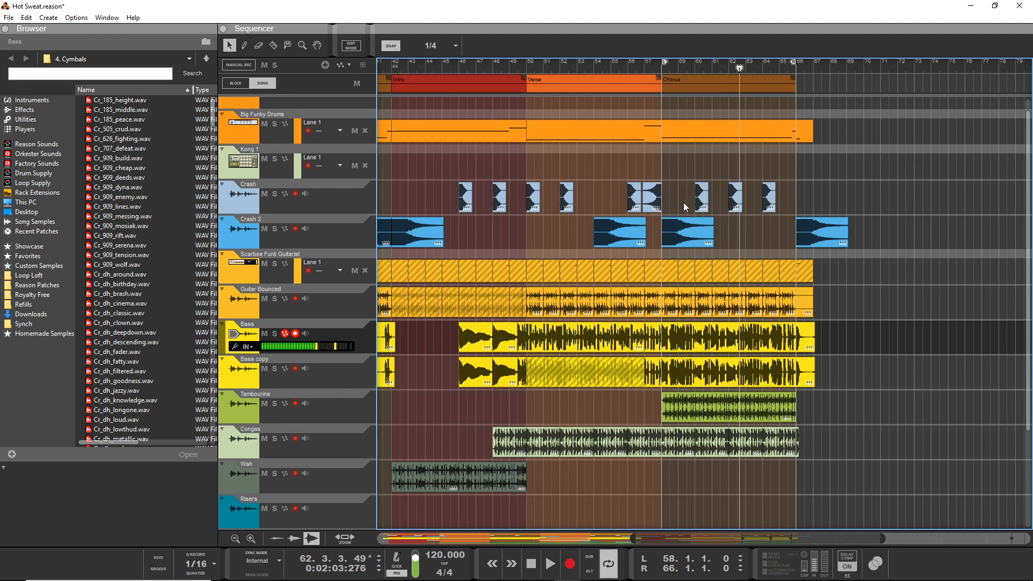
mouse_move(819, 107)
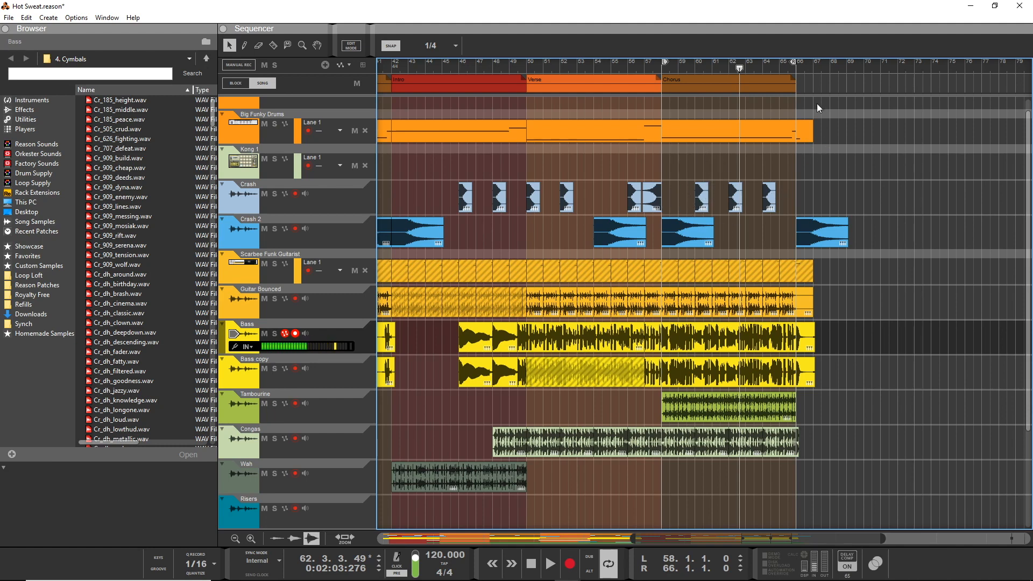
mouse_move(673, 177)
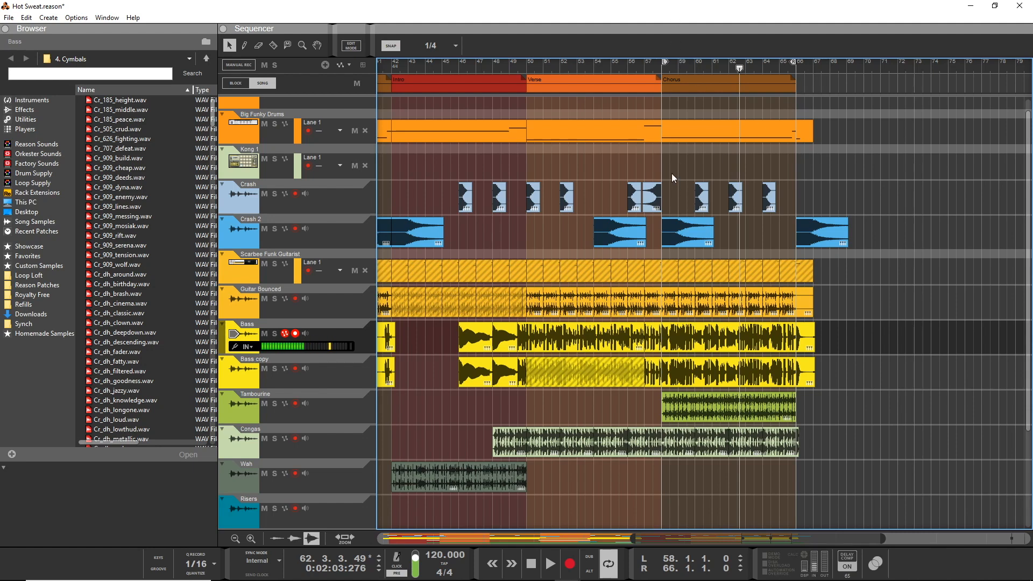
mouse_move(673, 167)
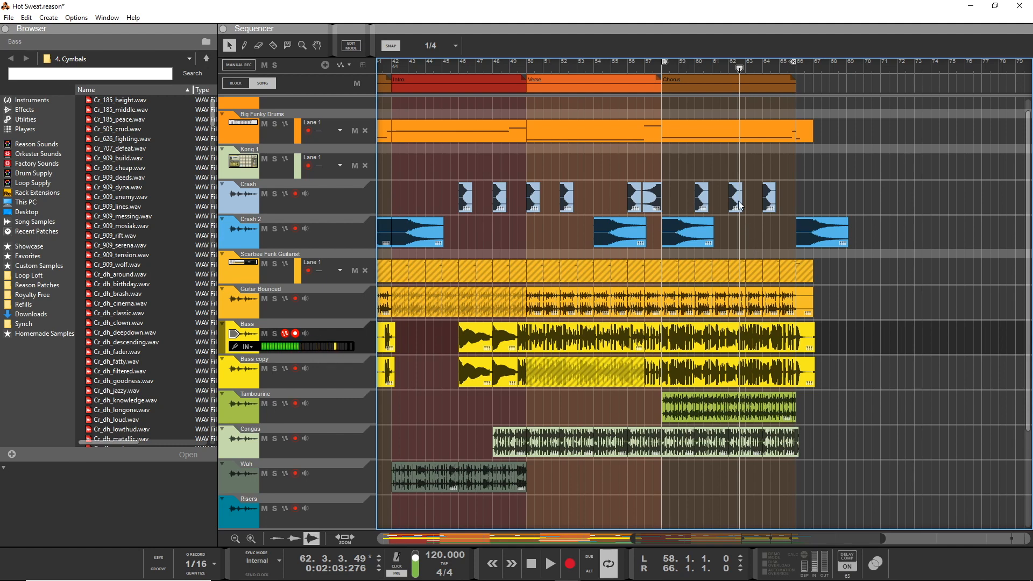
Open the Drum Supply library in the Browser, then show the Main Mixer.
left_click(34, 173)
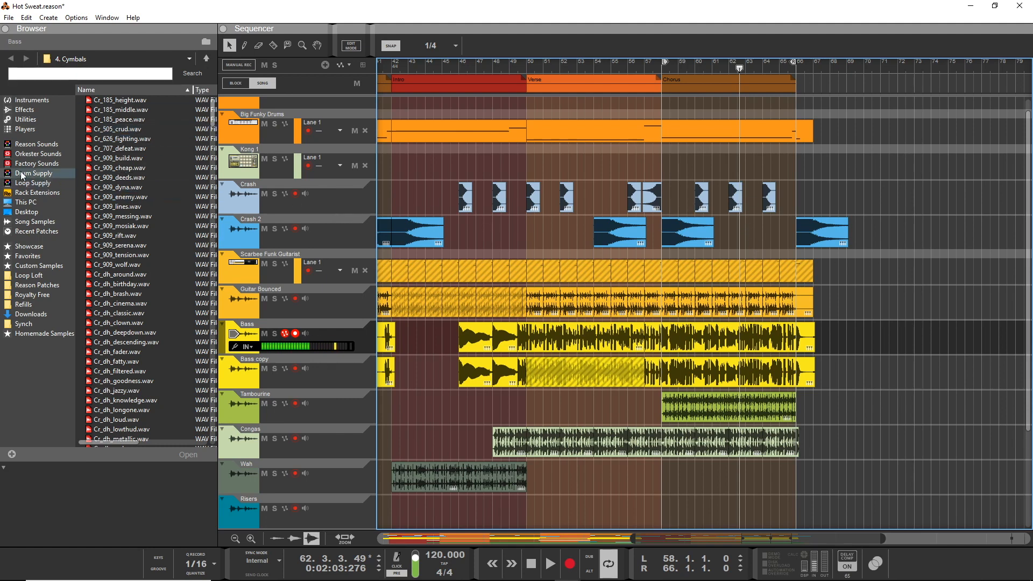
left_click(34, 172)
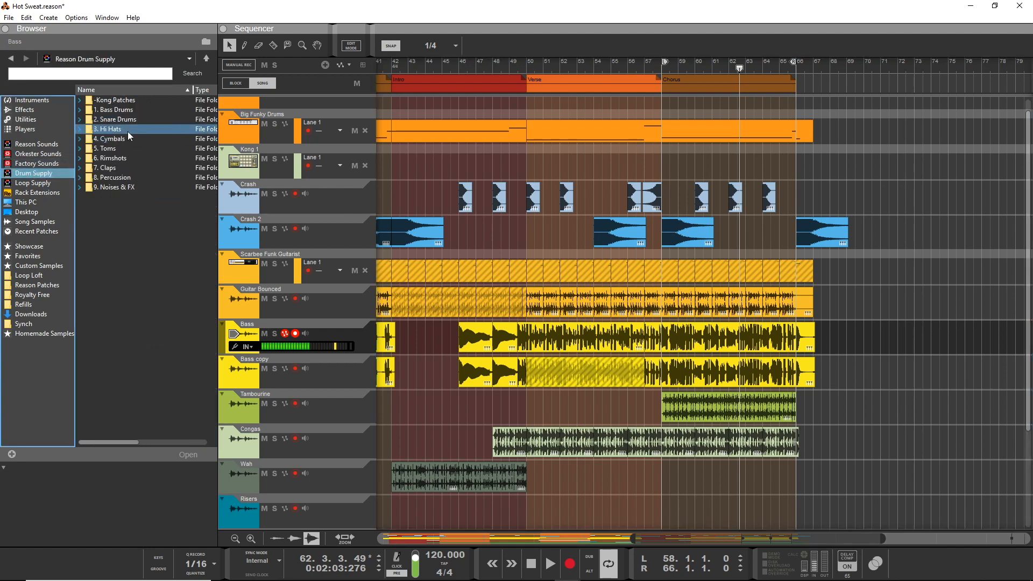
left_click(108, 149)
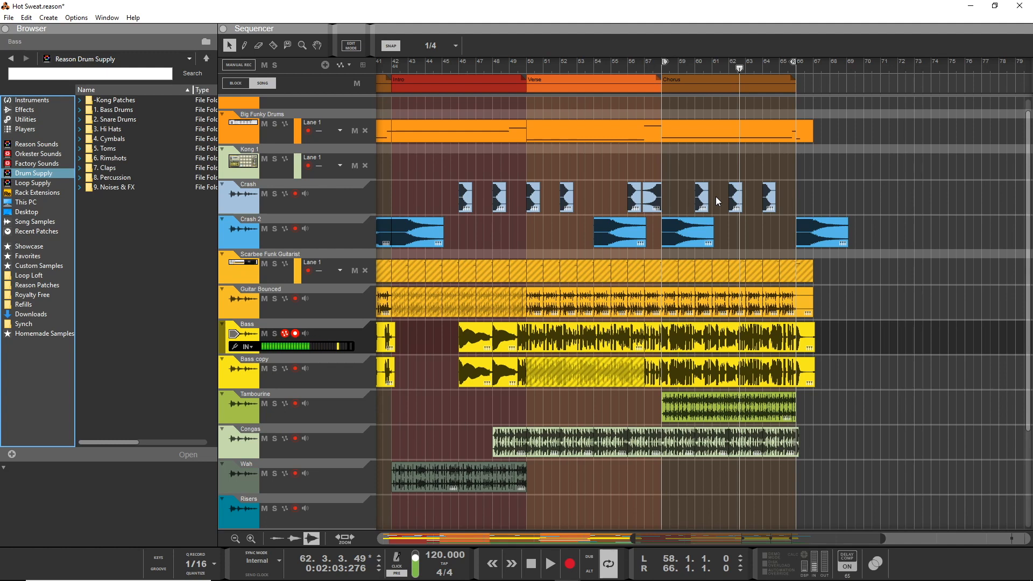
mouse_move(723, 217)
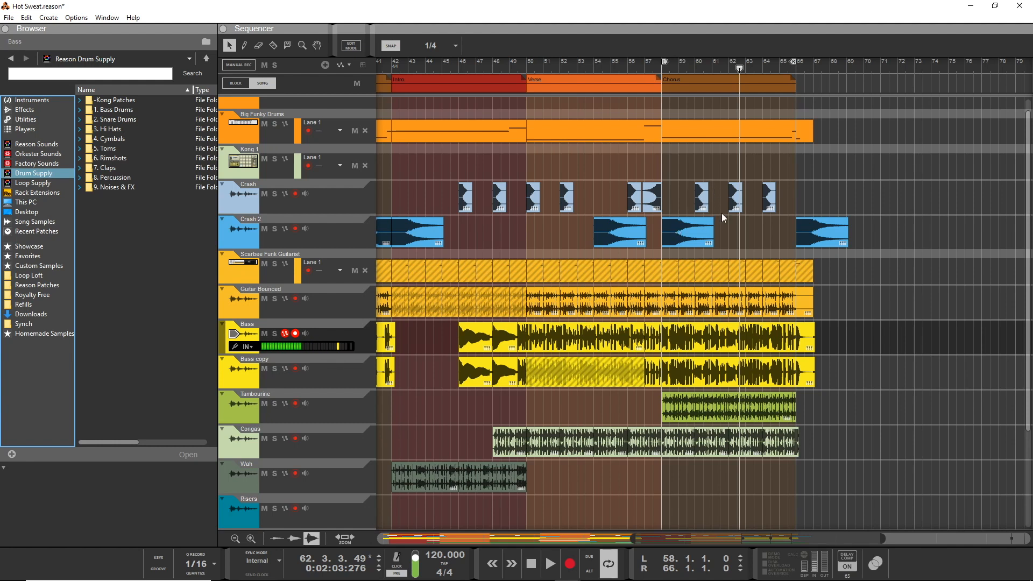
left_click(701, 197)
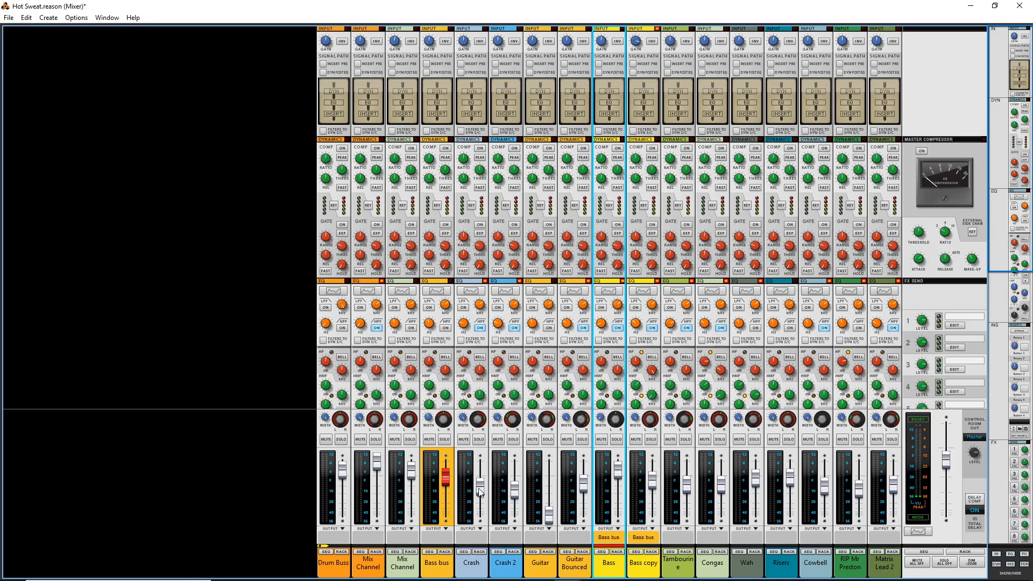
Select the Crash channel strip and return to the Sequencer arrangement.
left_click(472, 563)
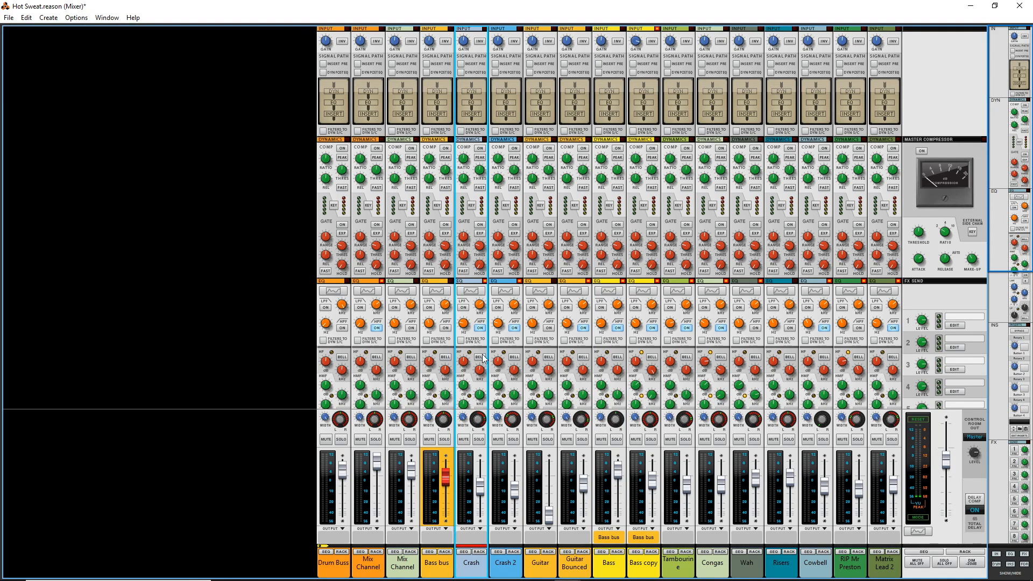
scroll("down", 3)
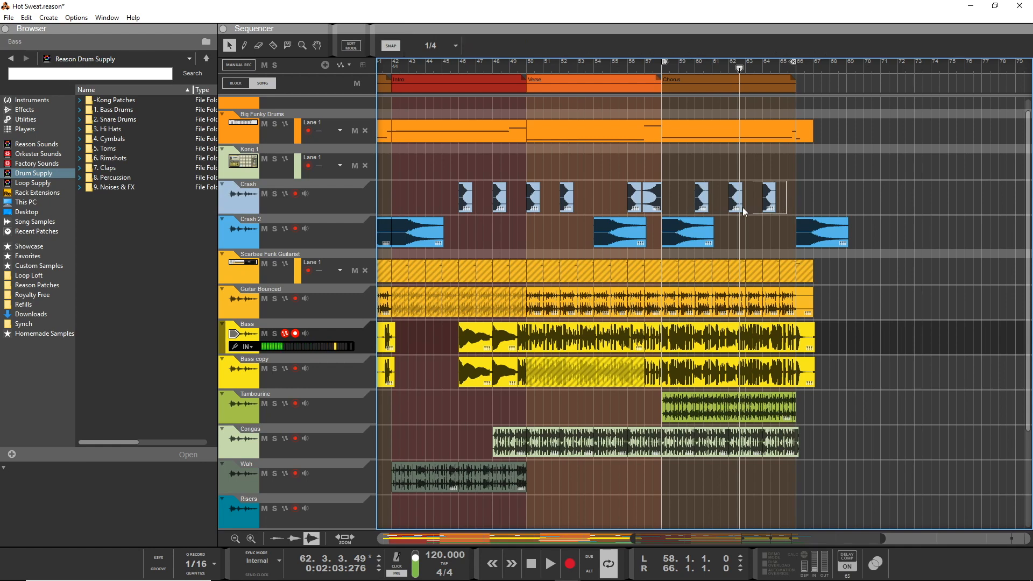
Set the last Crash hit's clip level to -5.30 dB in the chorus.
left_click(735, 197)
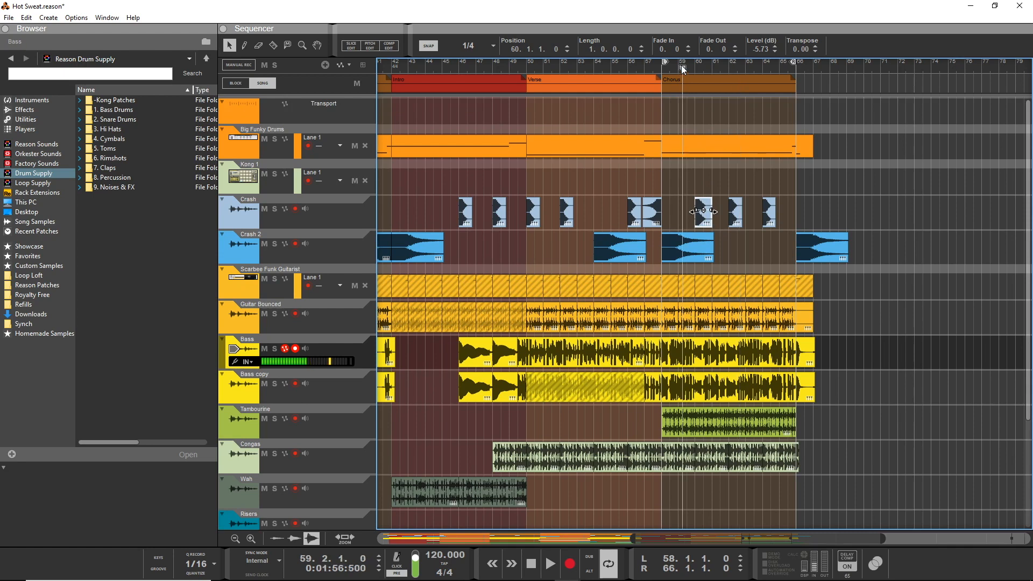
left_click(550, 564)
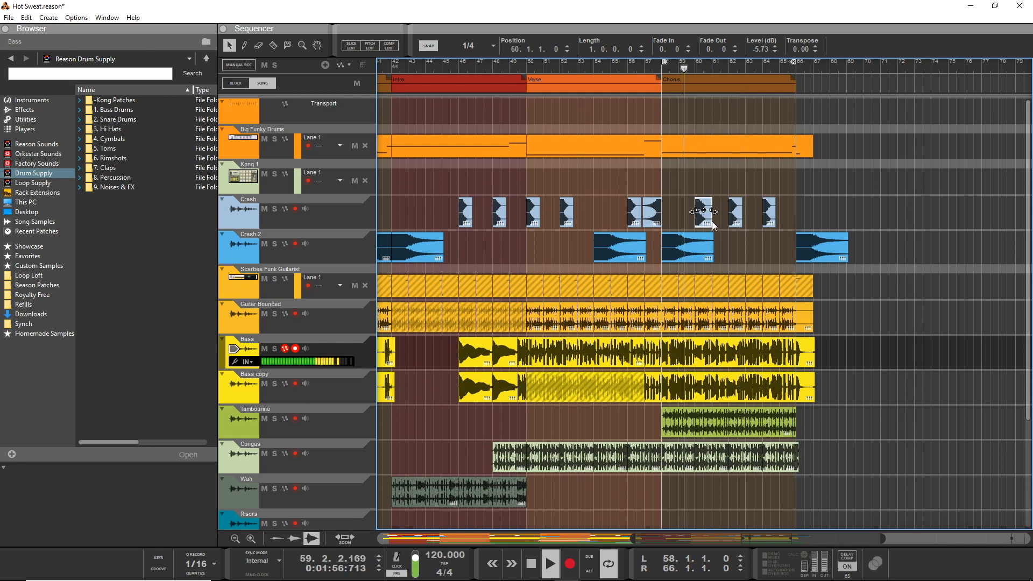
left_click(663, 65)
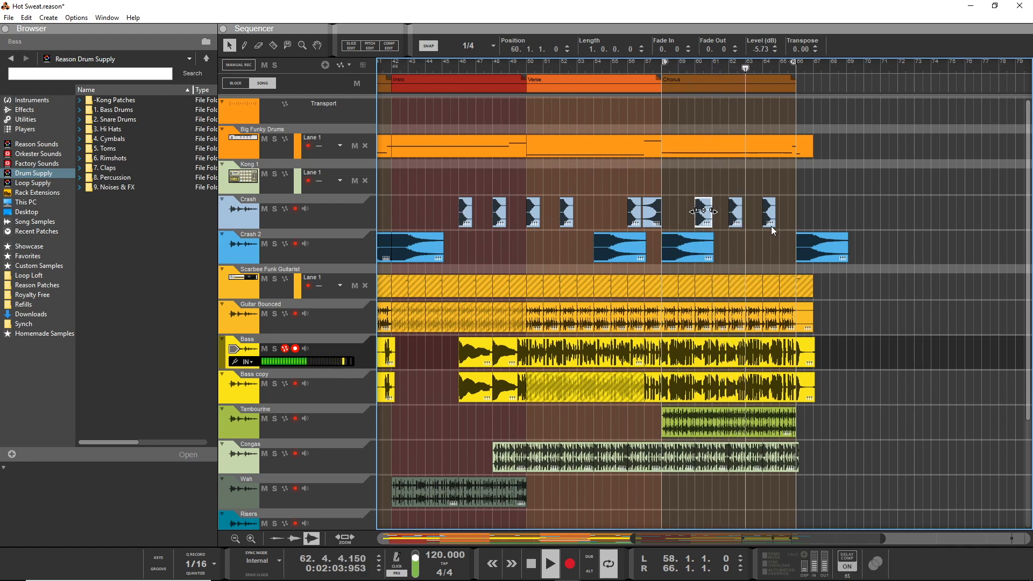
left_click_drag(704, 212, 735, 212)
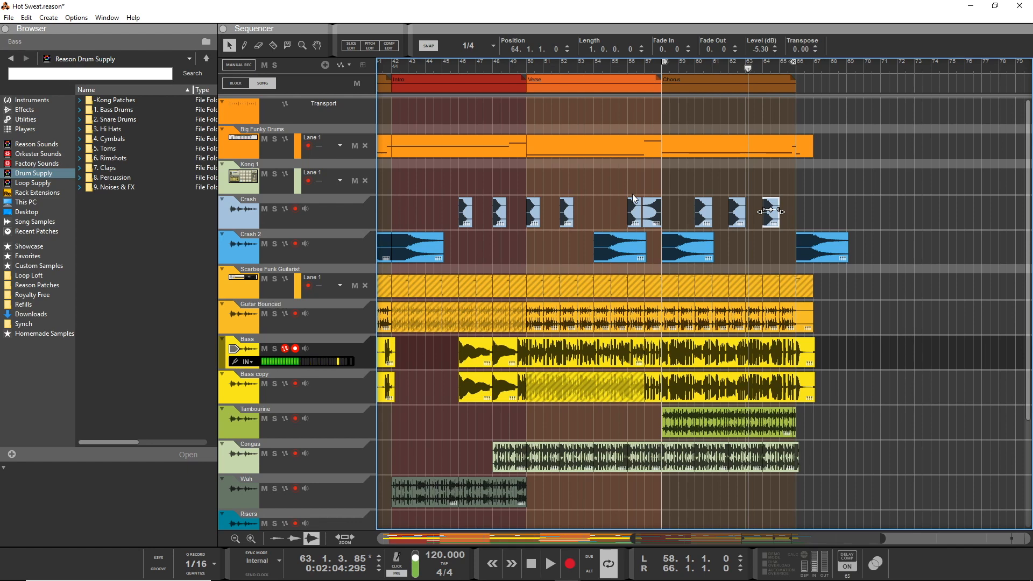
mouse_move(612, 175)
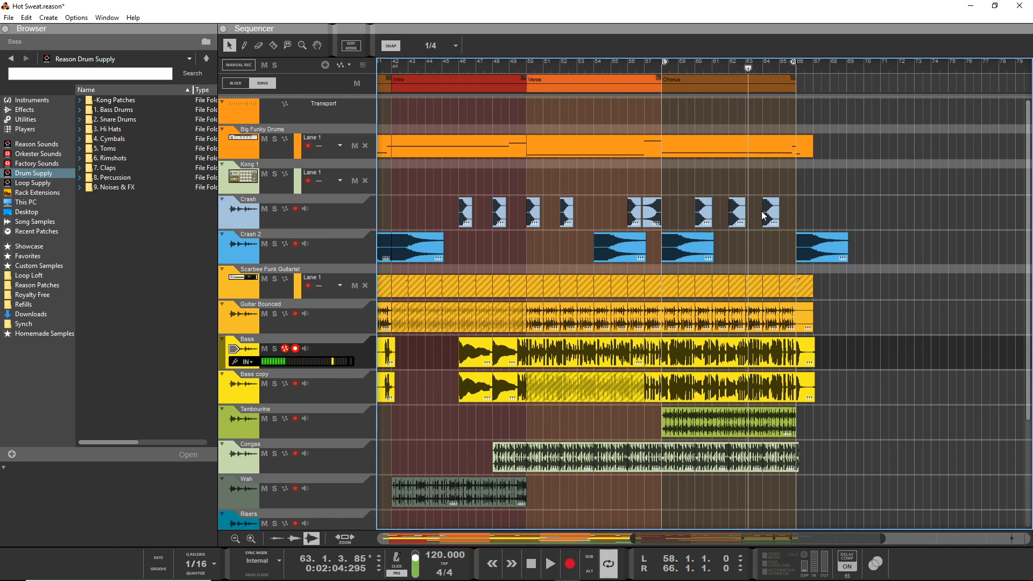
Give the second-to-last Crash hit a 0.6 fade-in, -5.69 dB level and -1 transpose.
left_click(735, 212)
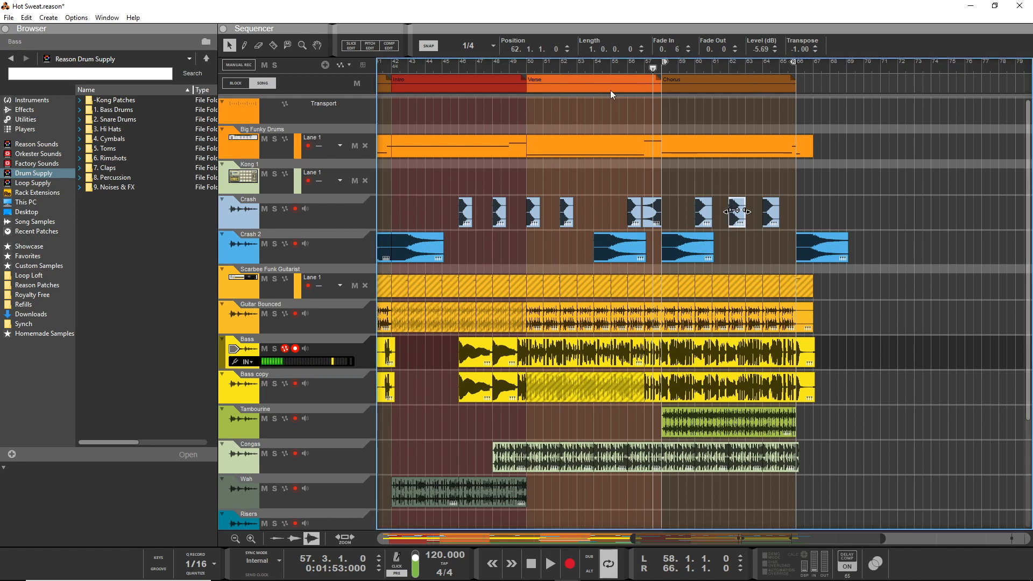
mouse_move(672, 141)
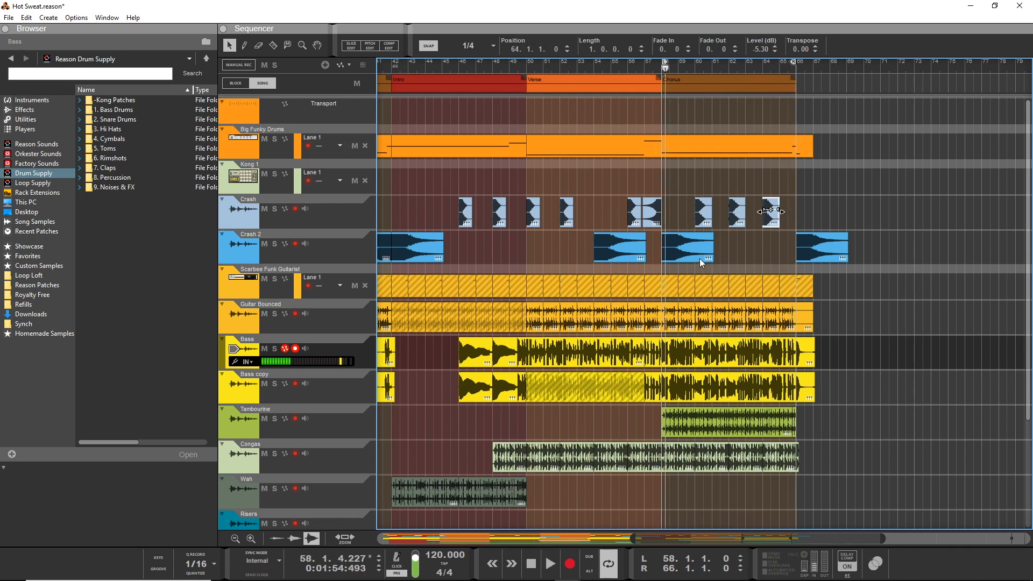
Switch to the Rack and scroll to the Crash channel's effect options.
key("alt+tab")
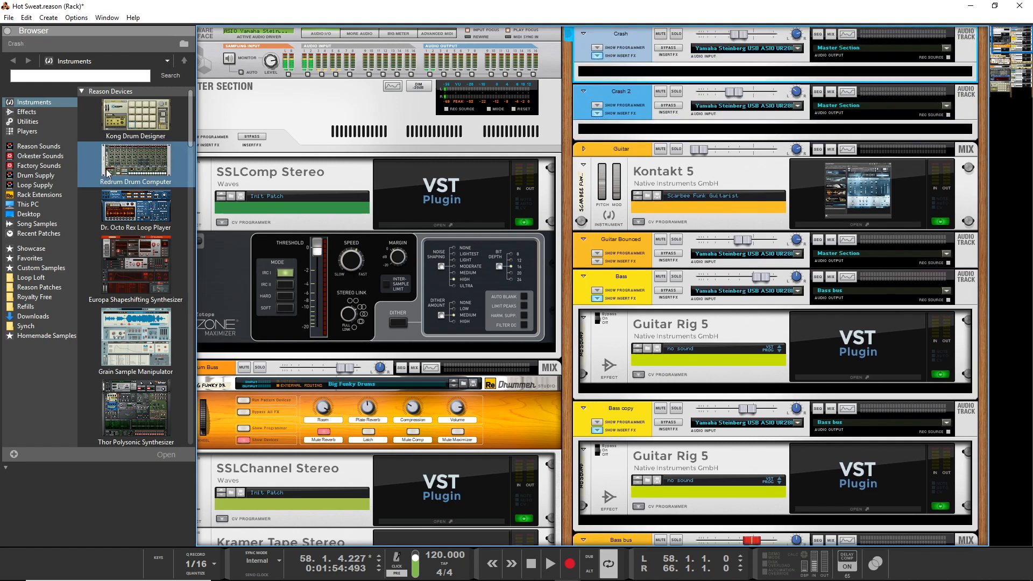
scroll("down", 3)
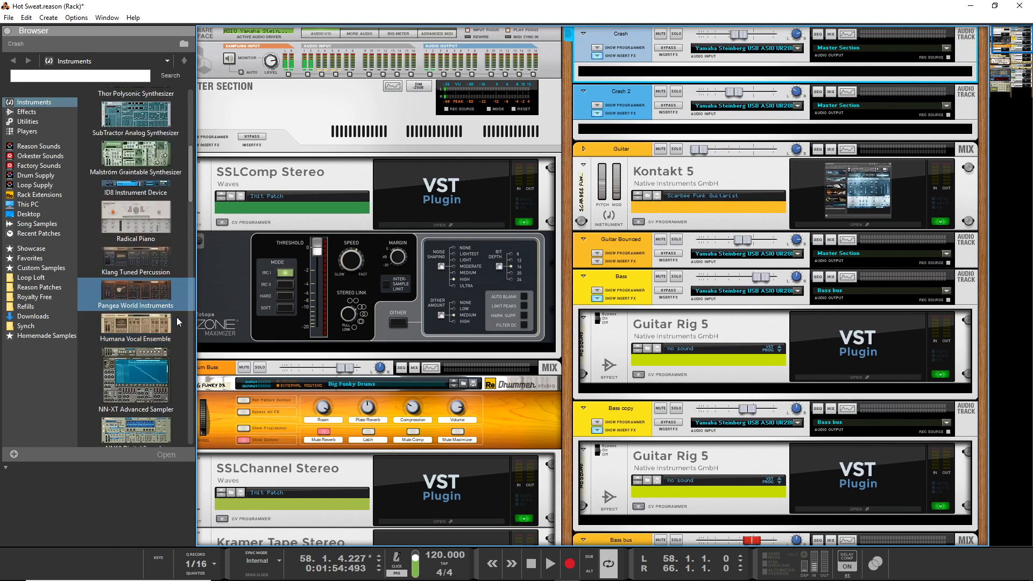
scroll("down", 3)
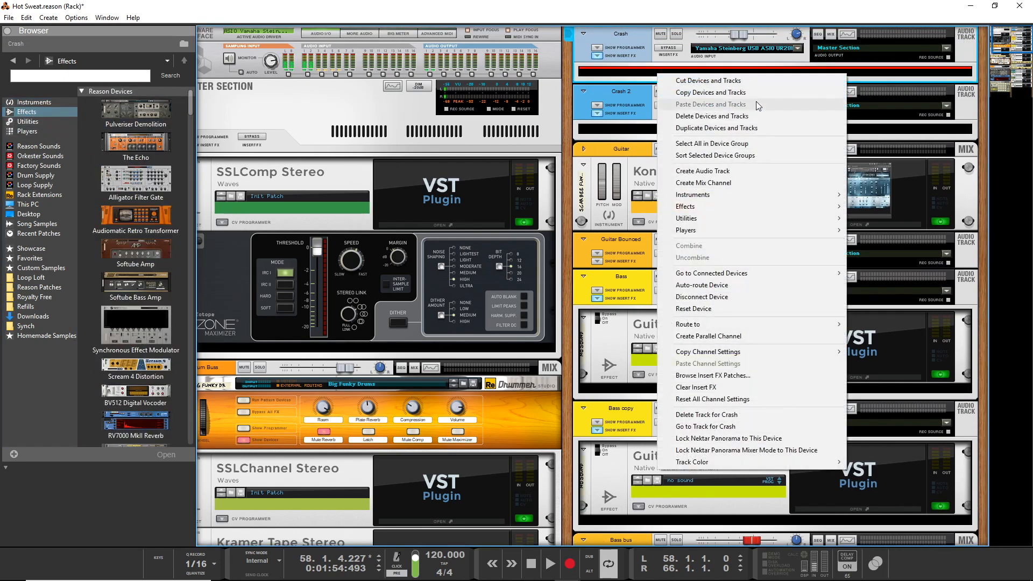
mouse_move(692, 194)
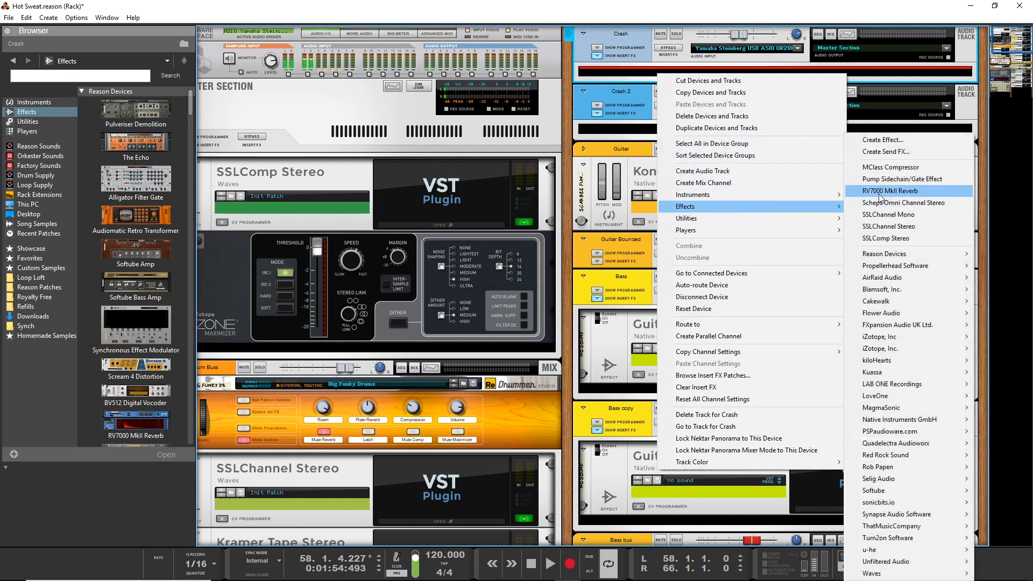
Insert an RV7000 MkII reverb on Crash and select the 'ALL 1st Room' patch.
left_click(890, 190)
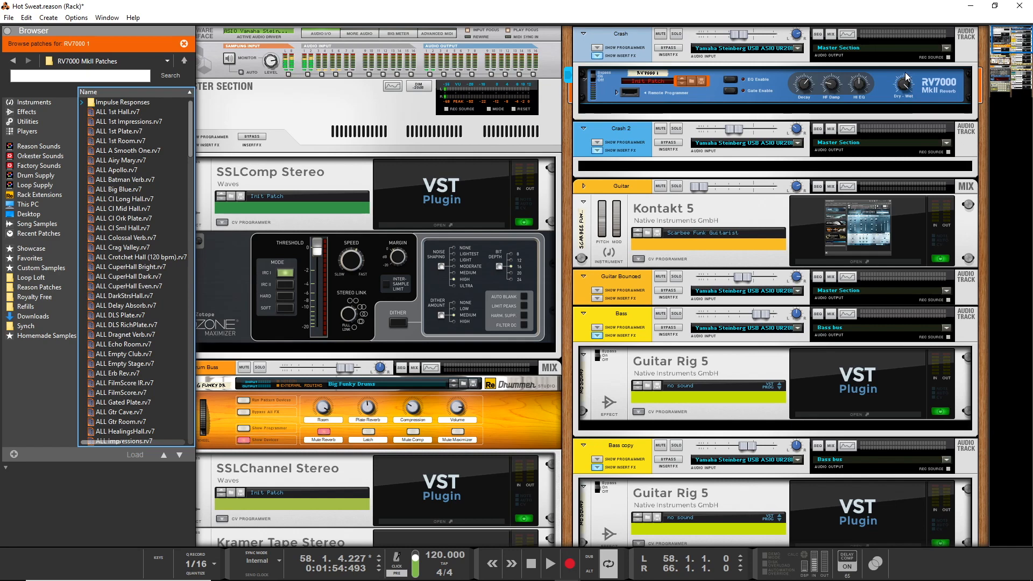
mouse_move(937, 37)
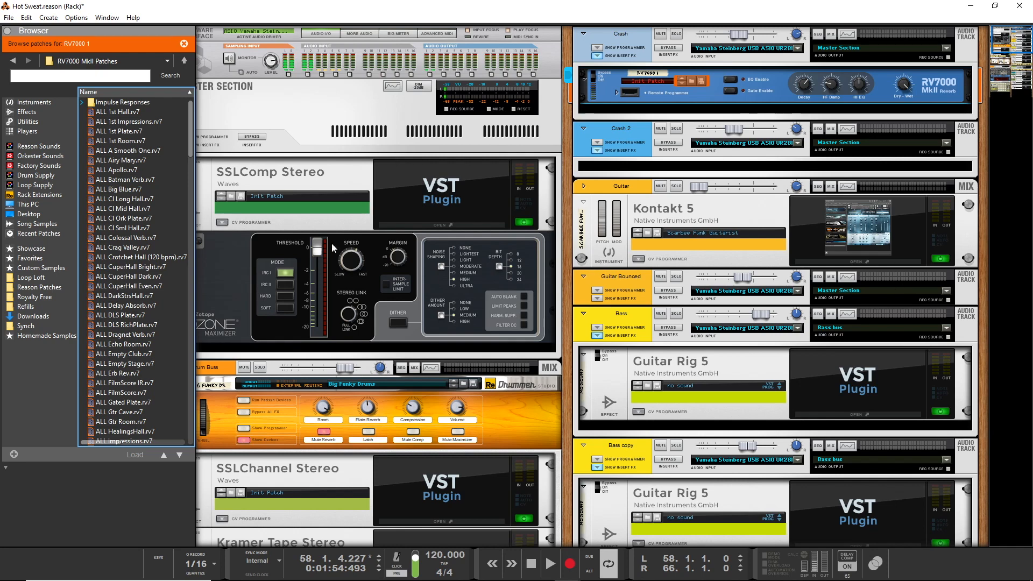
left_click(126, 141)
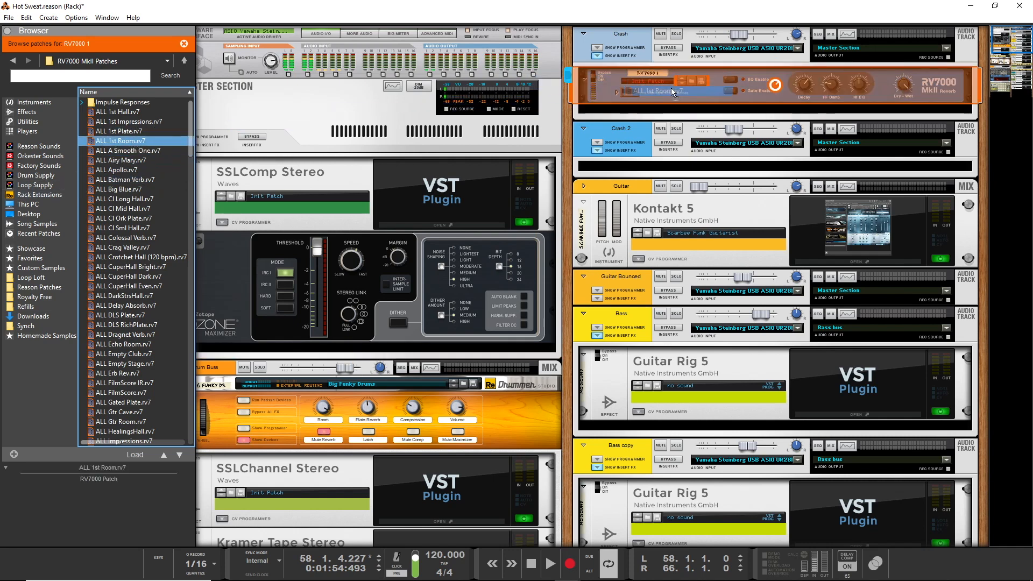
Load 'ALL 1st Room.rv7' into the Crash reverb and play the song to audition.
double_click(122, 141)
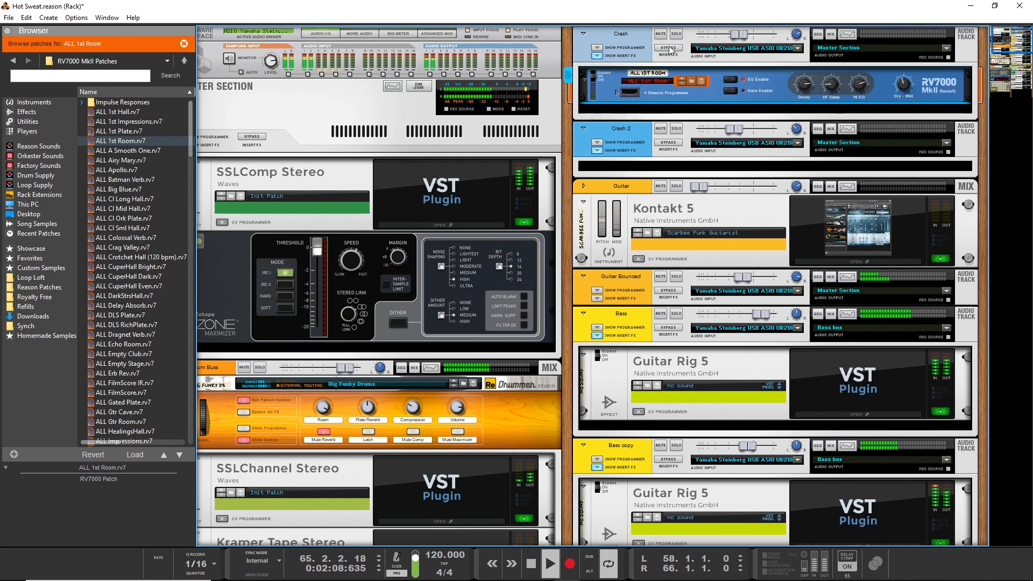
mouse_move(669, 48)
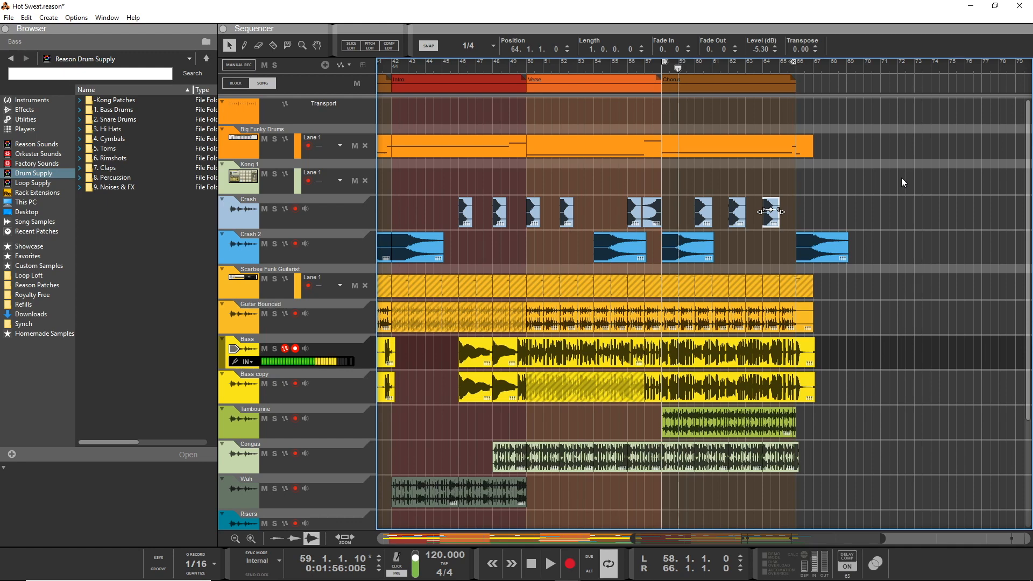
mouse_move(757, 147)
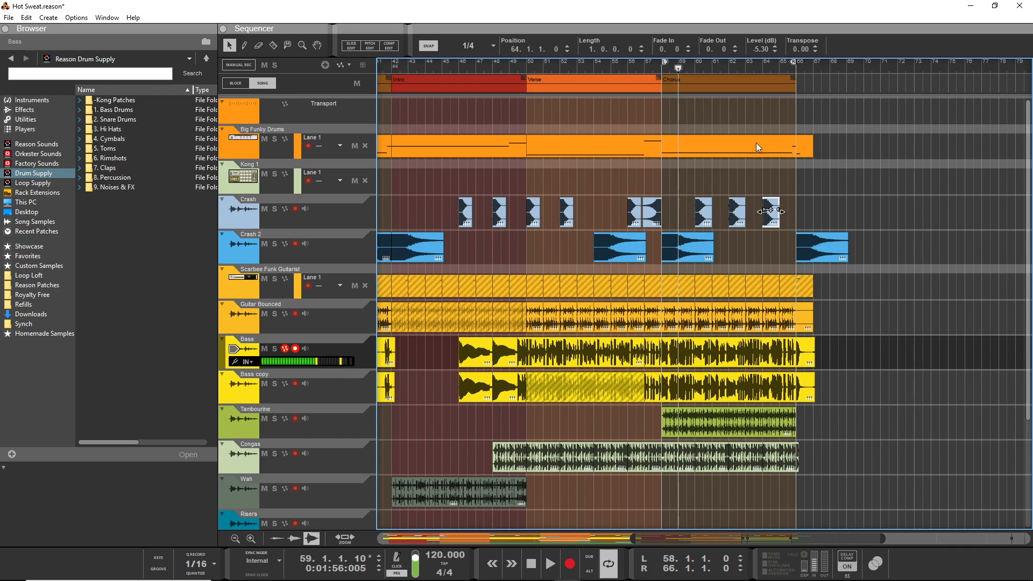